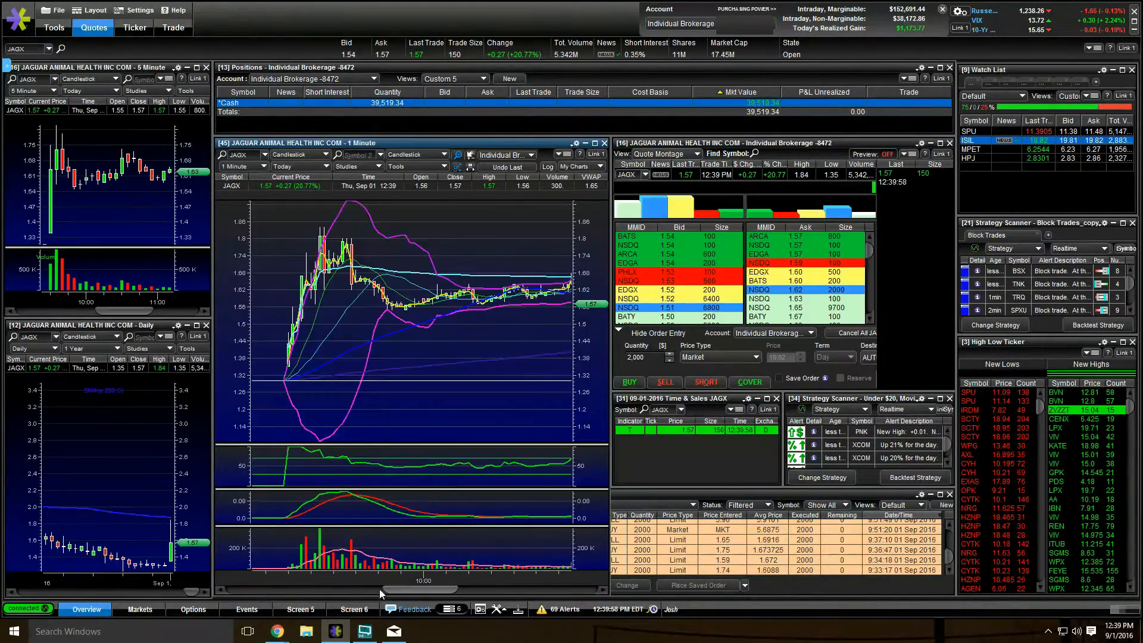
{"action": "mouse_move", "coordinate": [363, 543]}
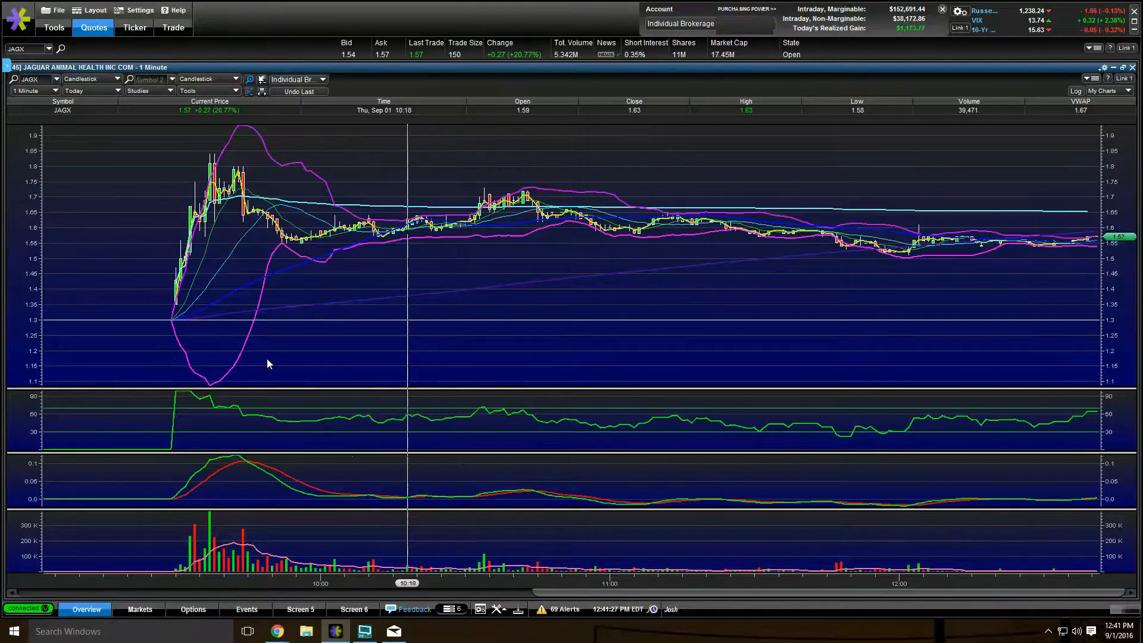
{"action": "mouse_move", "coordinate": [201, 262]}
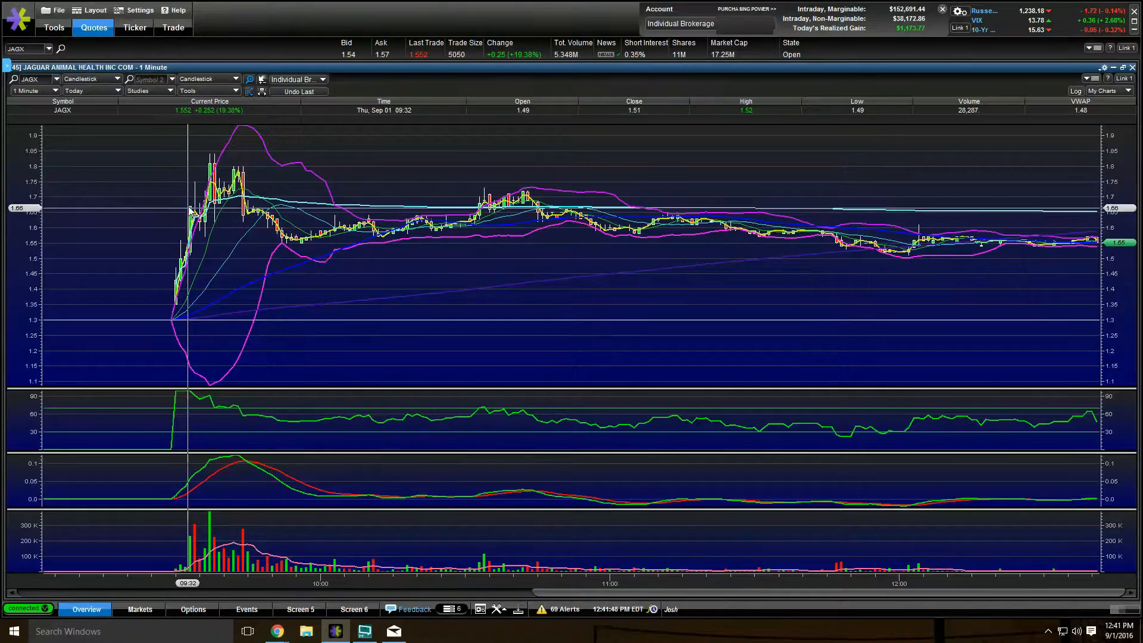
{"action": "mouse_move", "coordinate": [202, 226]}
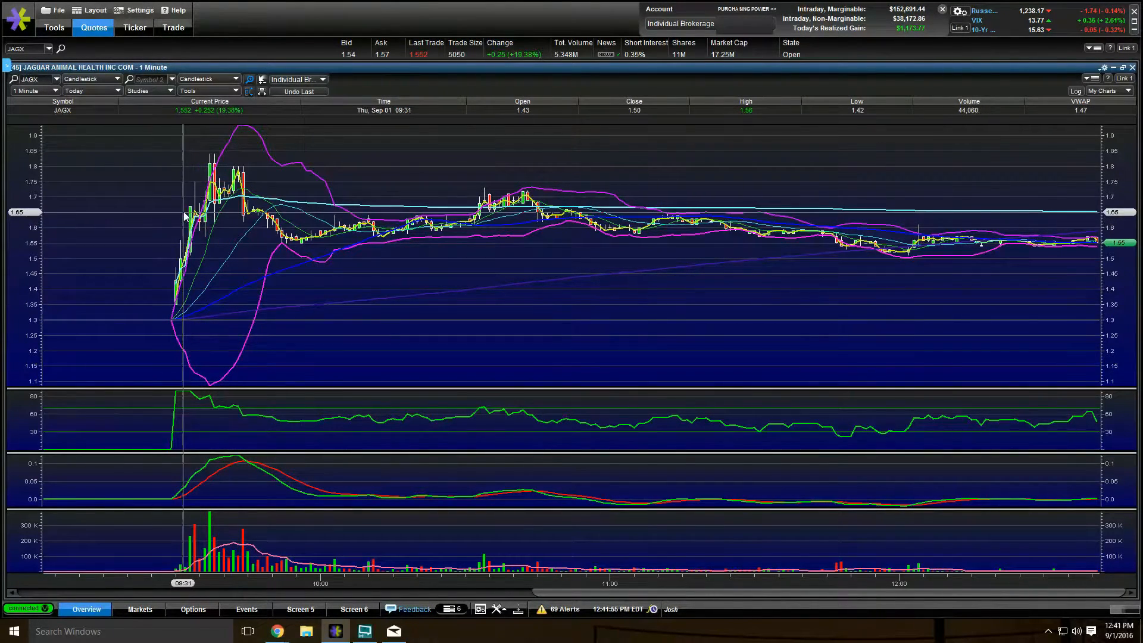
{"action": "mouse_move", "coordinate": [204, 221]}
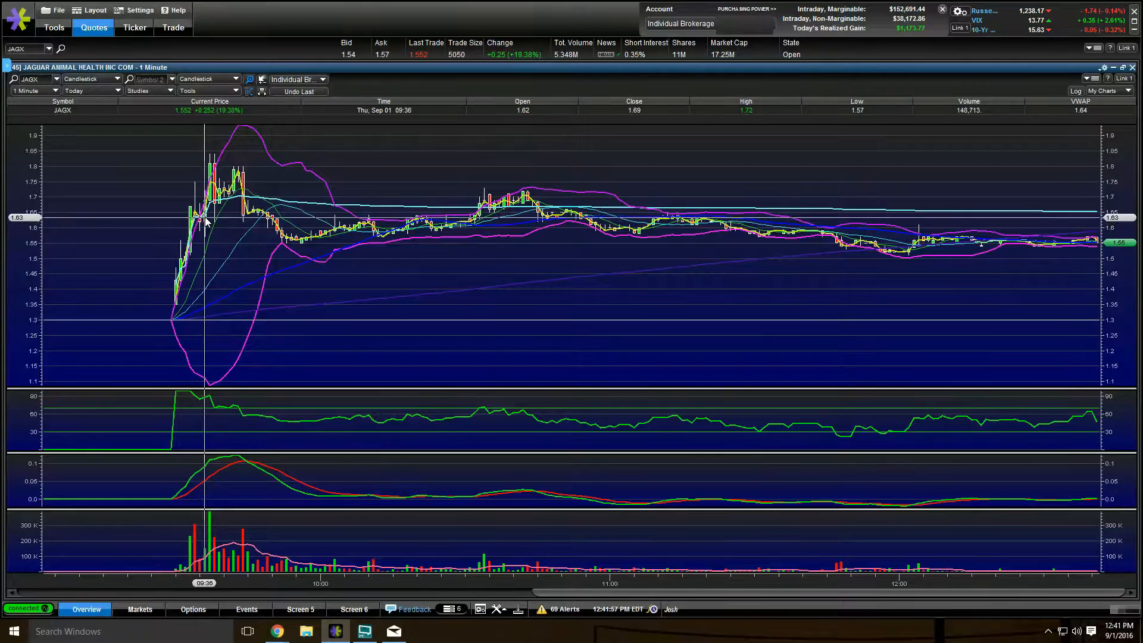
{"action": "mouse_move", "coordinate": [197, 227]}
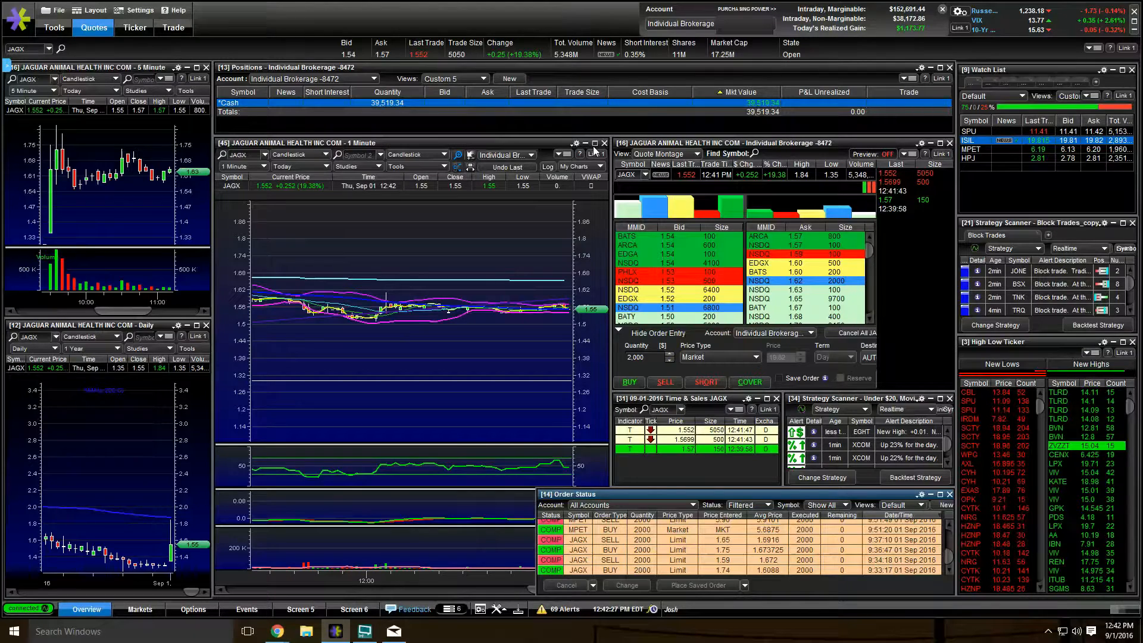
{"action": "mouse_move", "coordinate": [596, 151]}
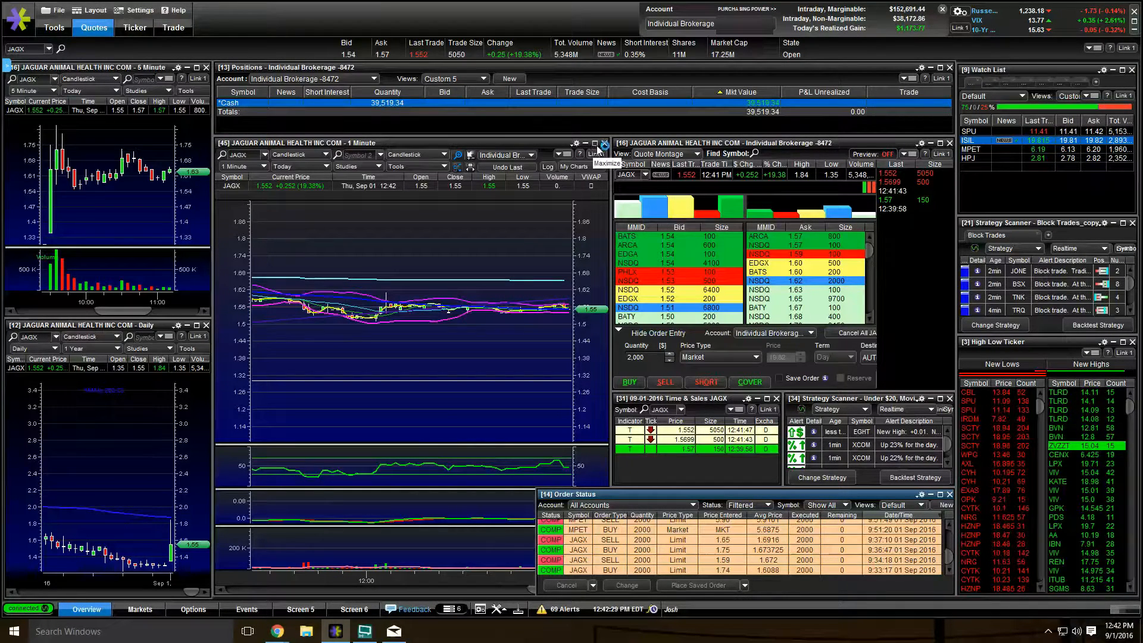
- Maximize the JAGX 1-Minute chart so the full day's price action fills the screen
{"action": "left_click", "coordinate": [595, 142]}
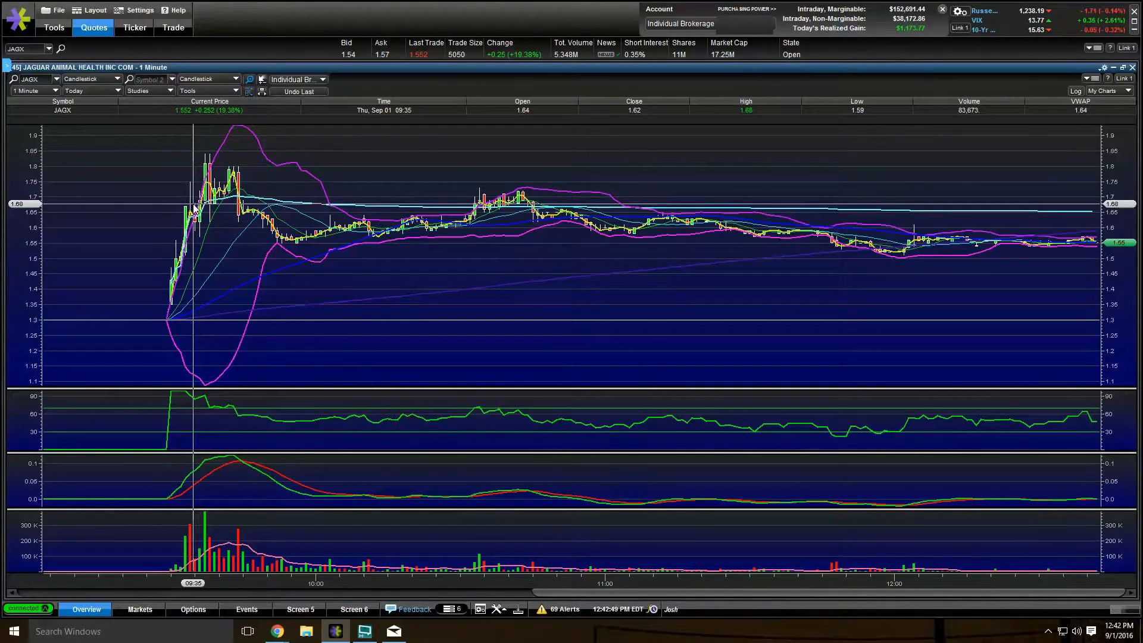
{"action": "mouse_move", "coordinate": [186, 210]}
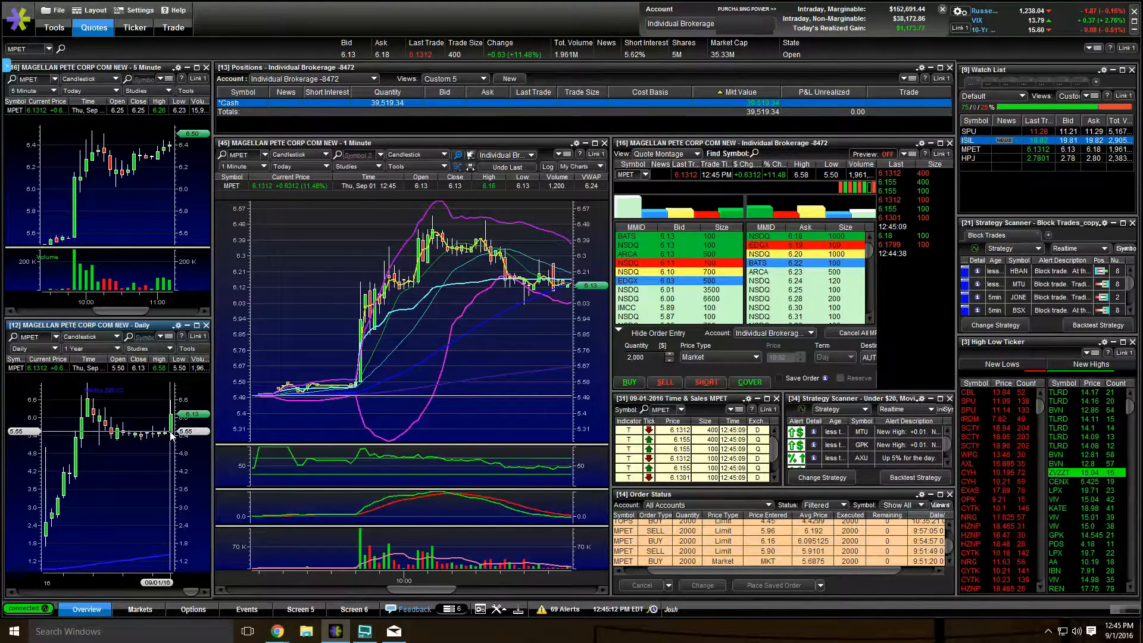
{"action": "mouse_move", "coordinate": [383, 408]}
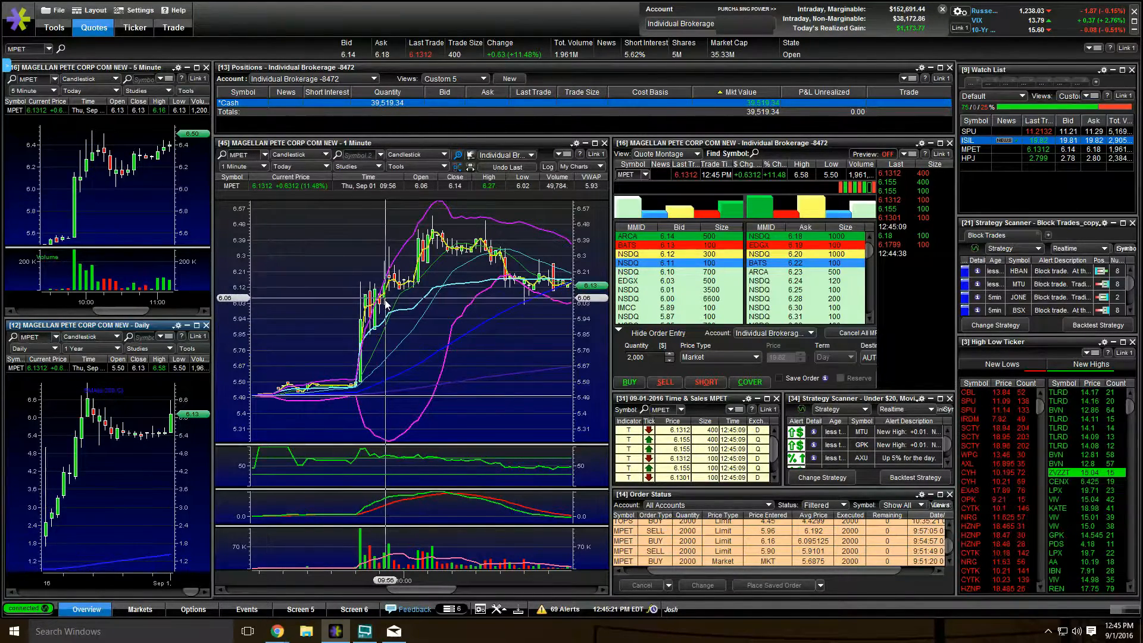
{"action": "mouse_move", "coordinate": [430, 277]}
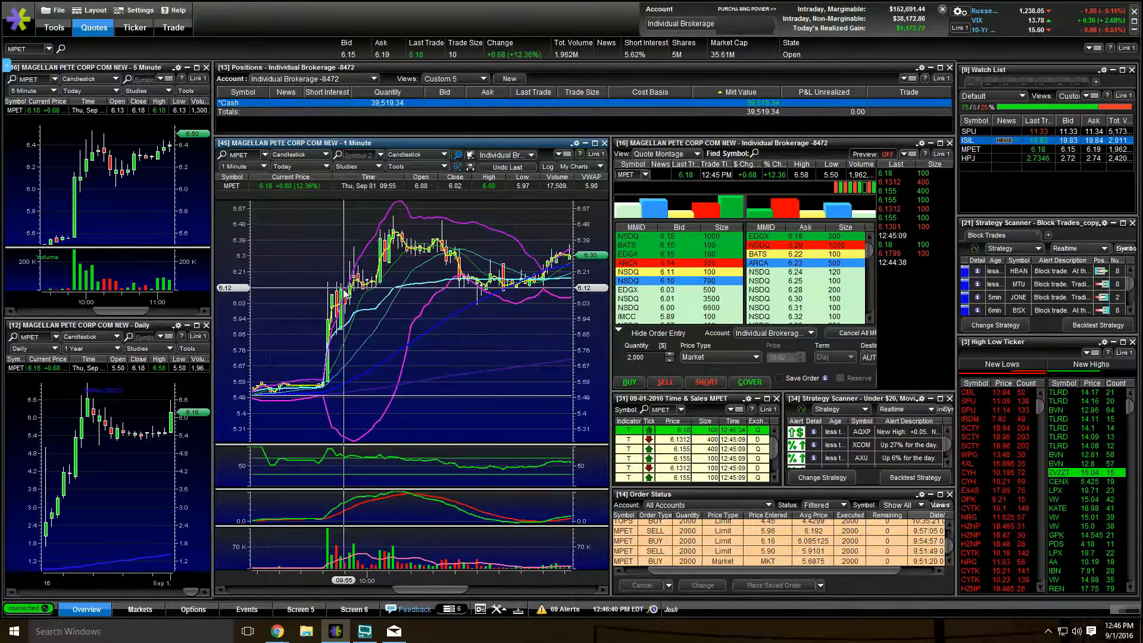
{"action": "mouse_move", "coordinate": [343, 299]}
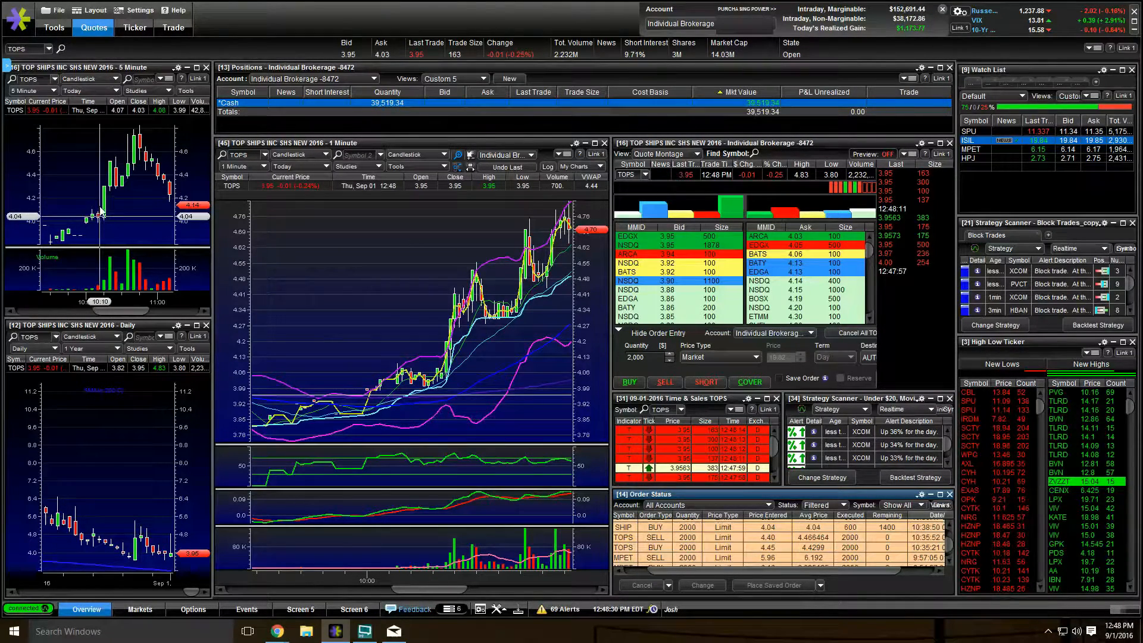
{"action": "mouse_move", "coordinate": [107, 199]}
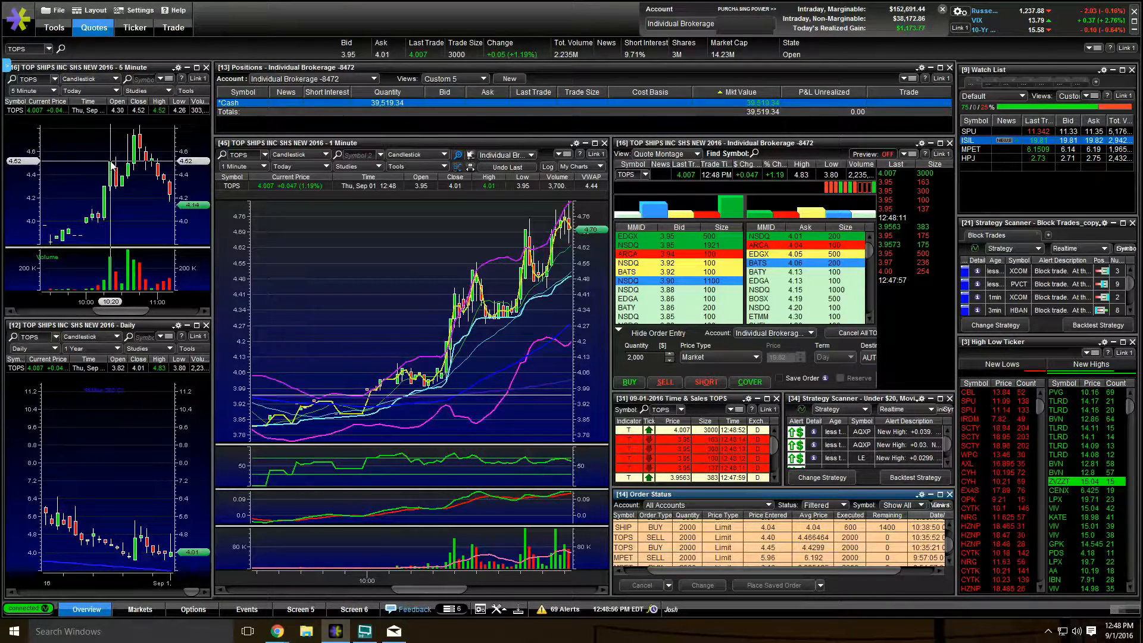
{"action": "mouse_move", "coordinate": [117, 193]}
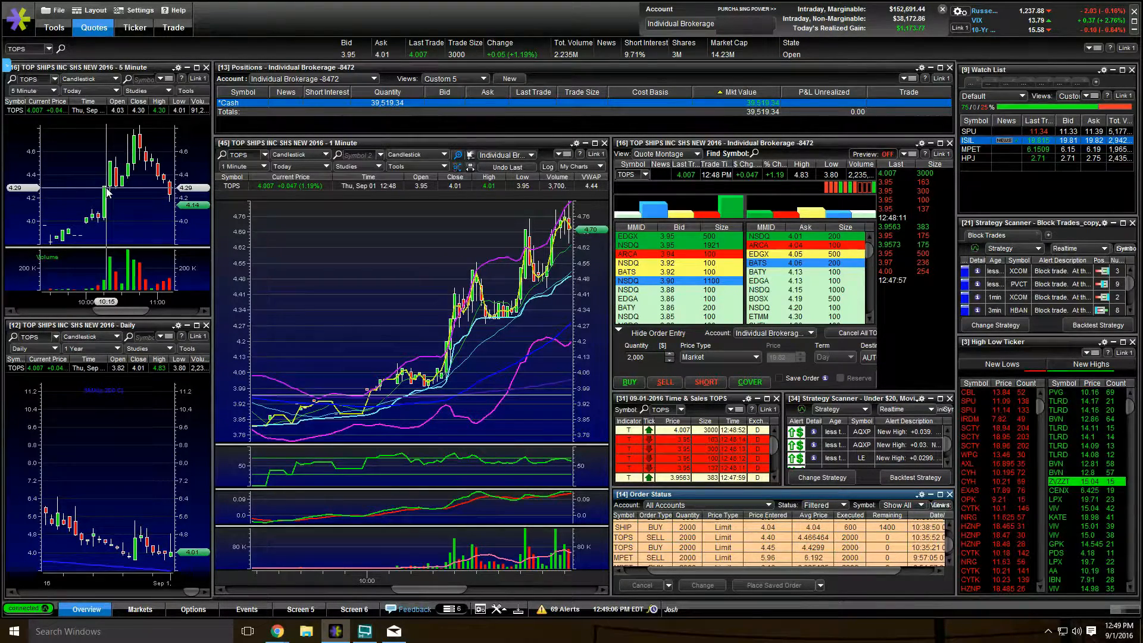
{"action": "mouse_move", "coordinate": [106, 216]}
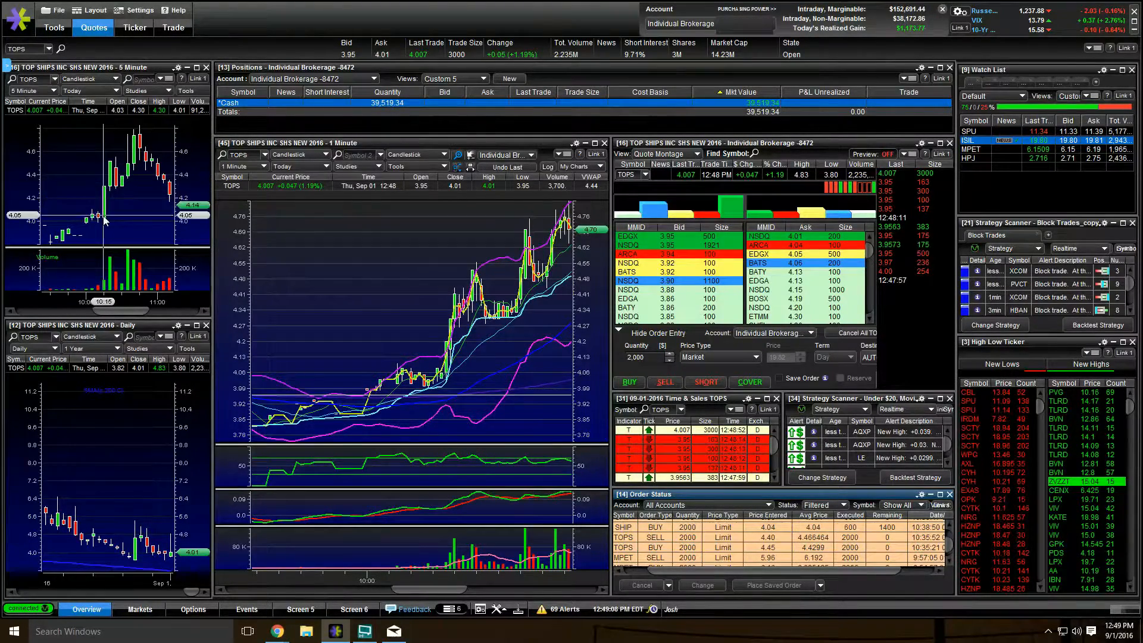
{"action": "mouse_move", "coordinate": [114, 184]}
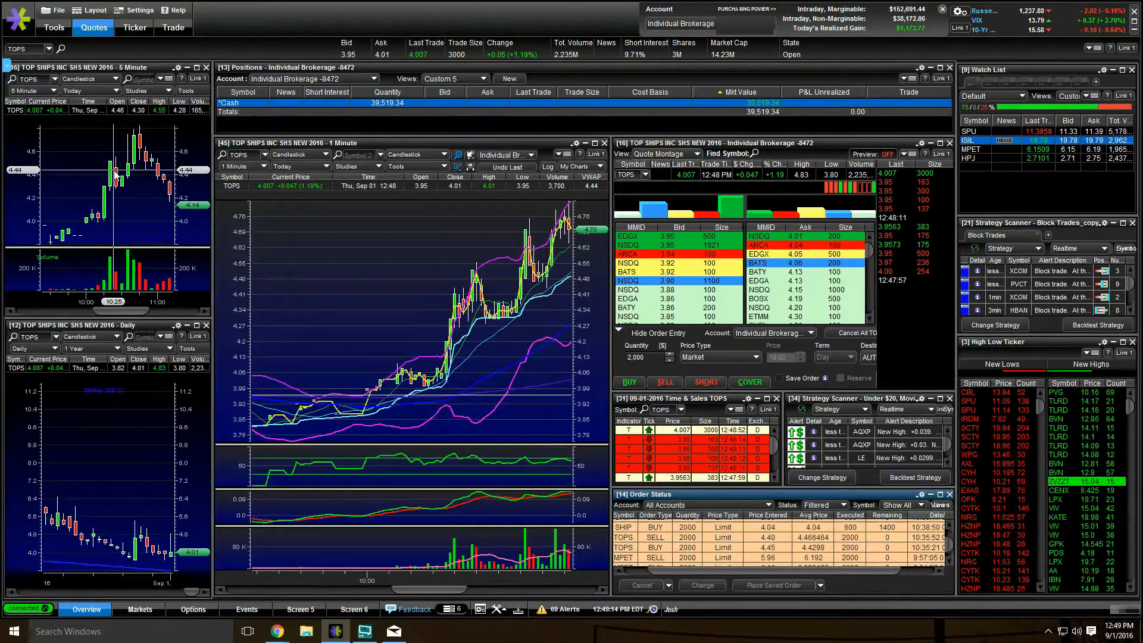
{"action": "mouse_move", "coordinate": [122, 191]}
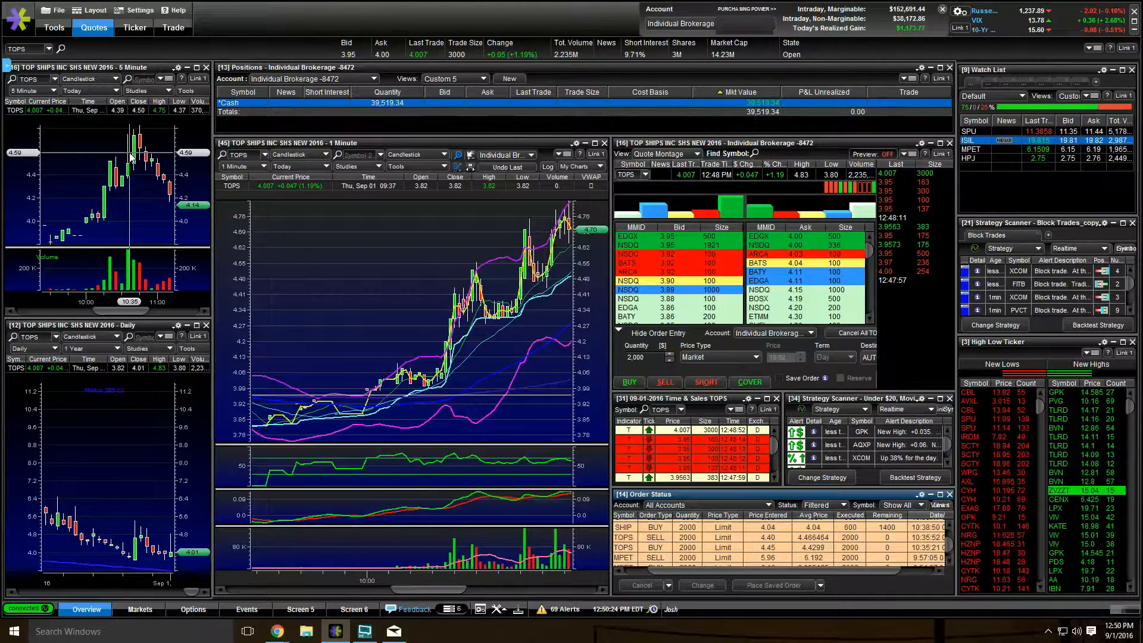
{"action": "mouse_move", "coordinate": [129, 152]}
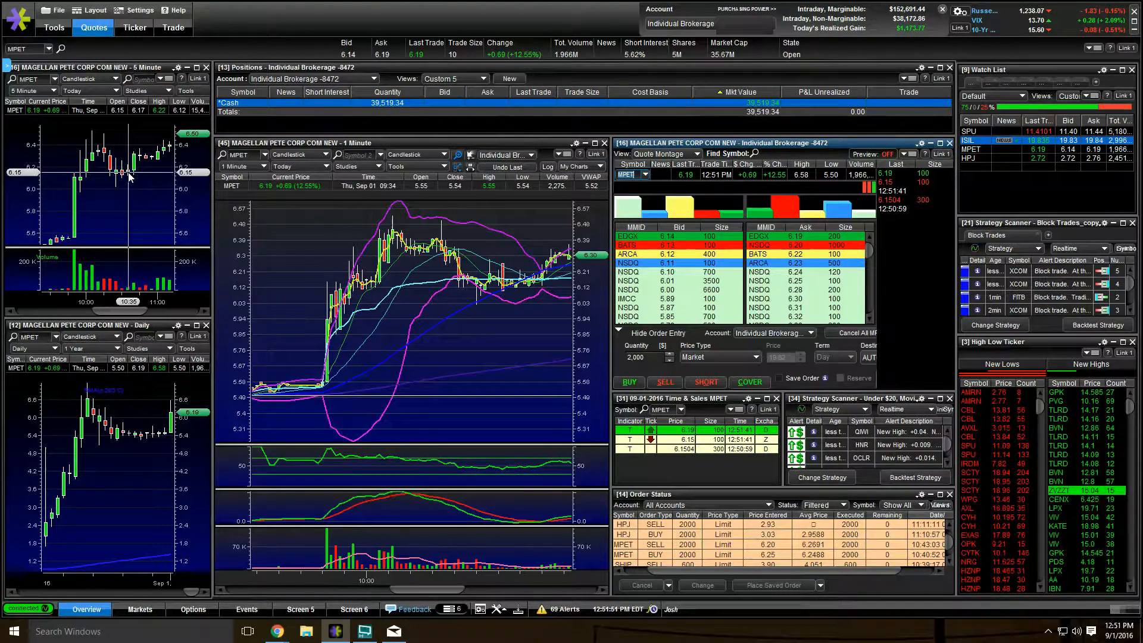
{"action": "mouse_move", "coordinate": [136, 171]}
{"action": "type", "text": "HPJ"}
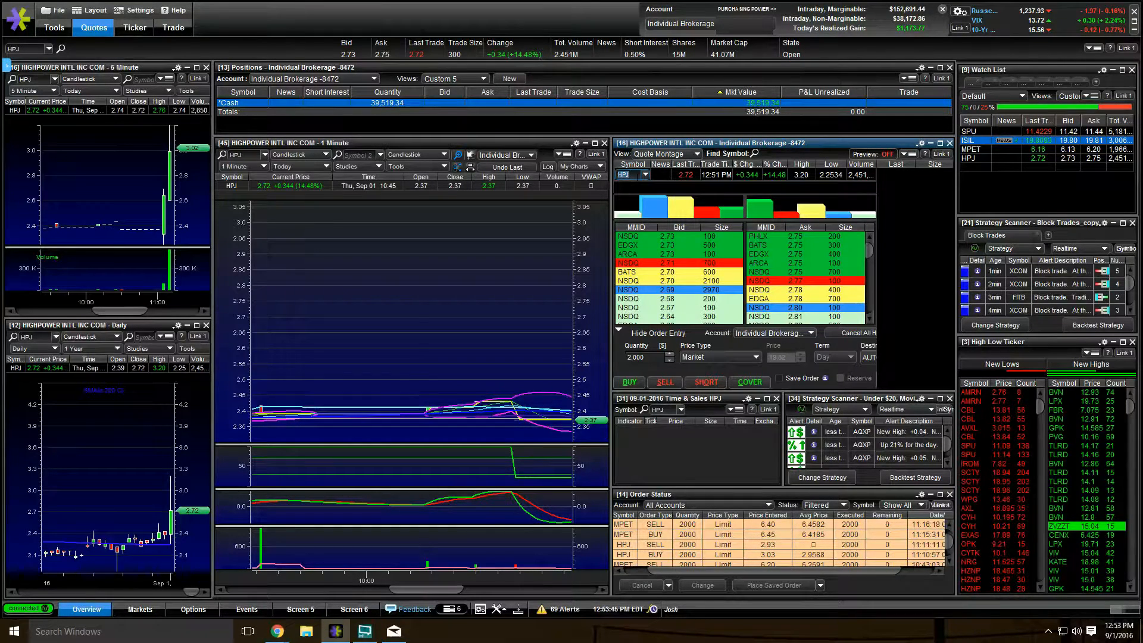
{"action": "mouse_move", "coordinate": [553, 243]}
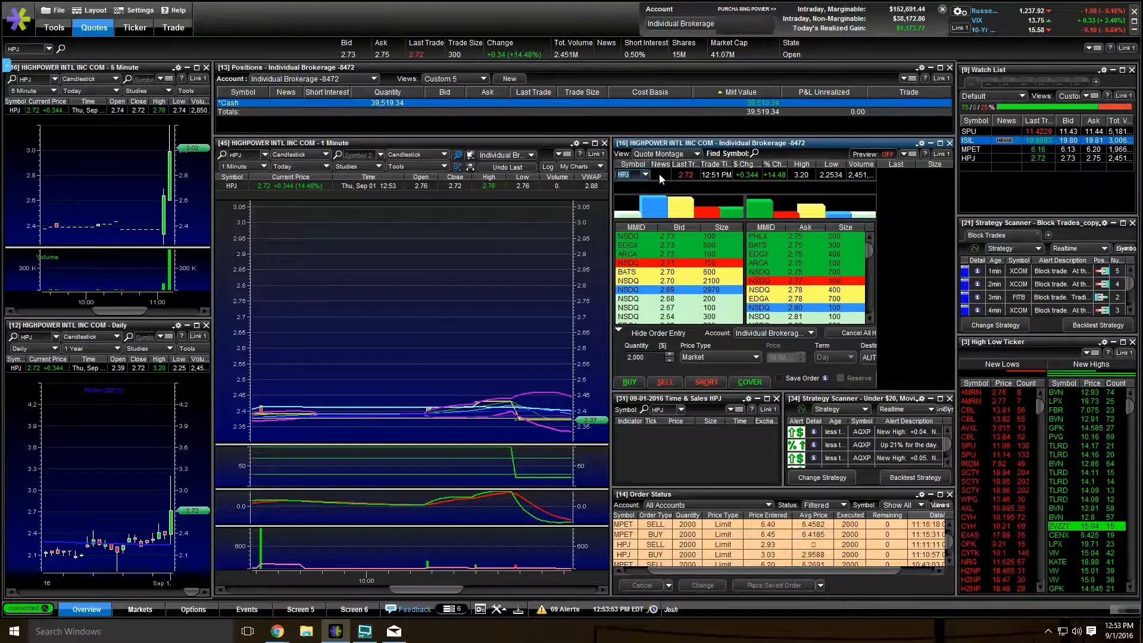
{"action": "mouse_move", "coordinate": [144, 210]}
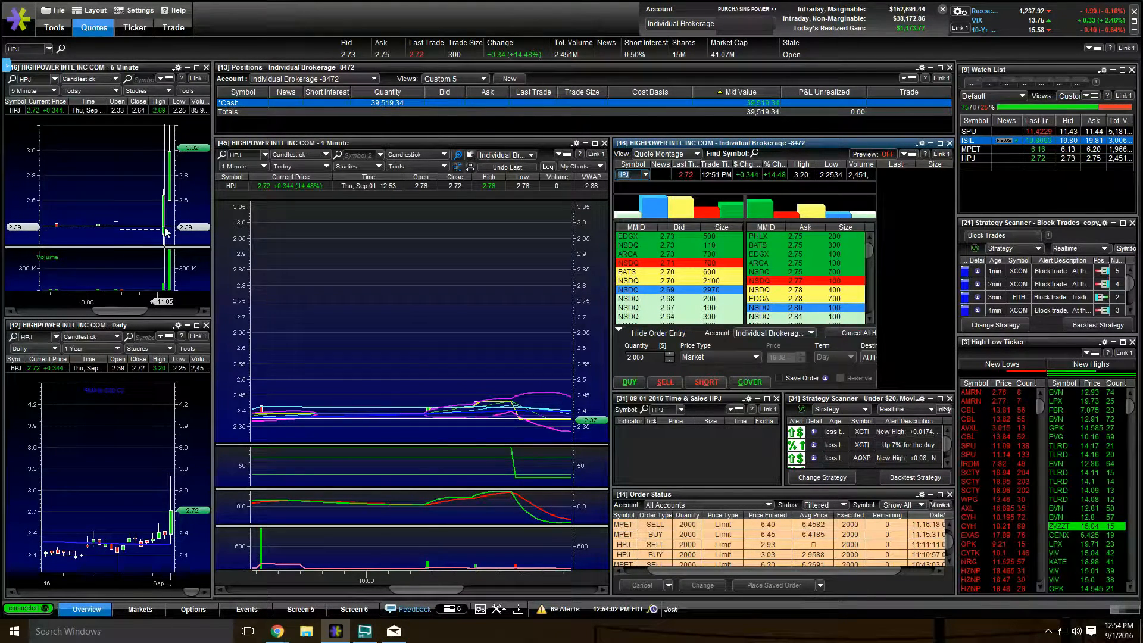
{"action": "mouse_move", "coordinate": [161, 215]}
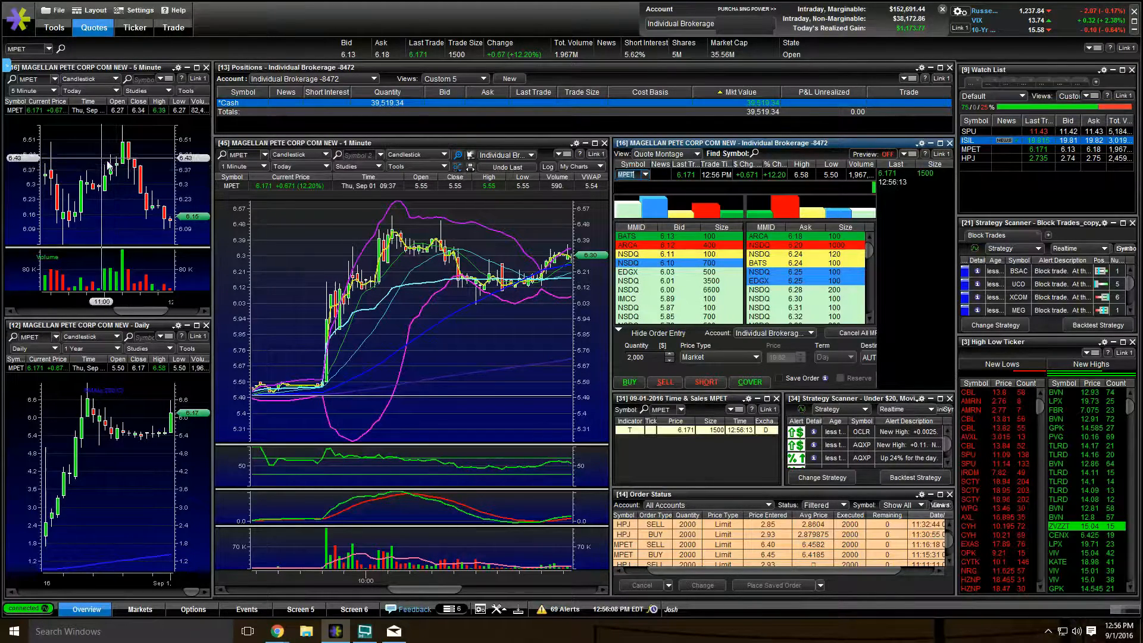
{"action": "mouse_move", "coordinate": [116, 170]}
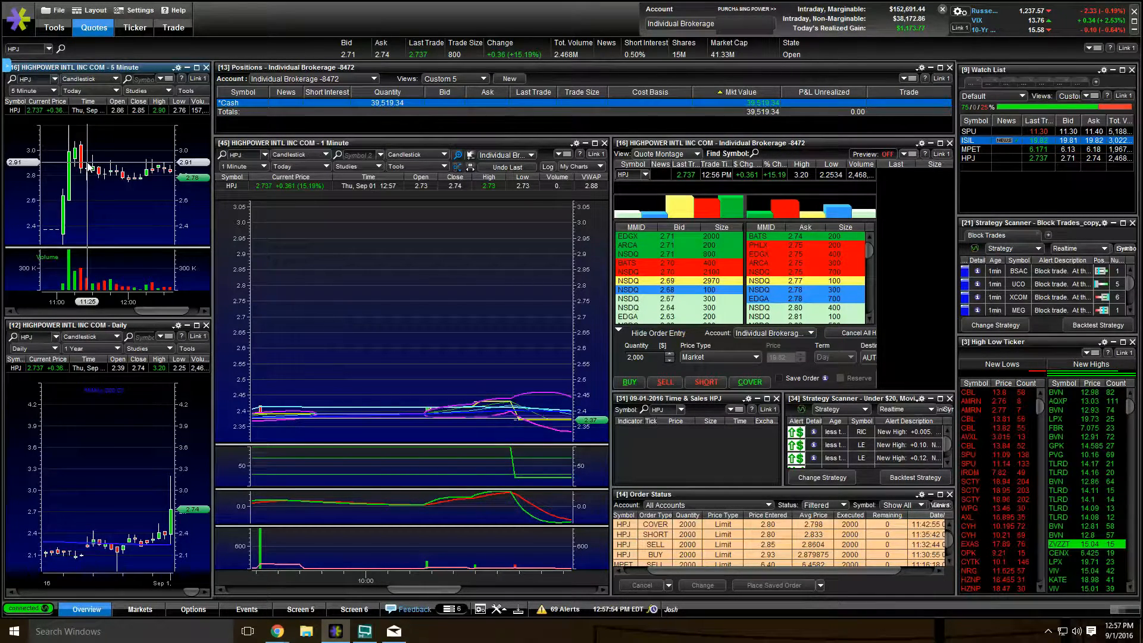
{"action": "mouse_move", "coordinate": [94, 169]}
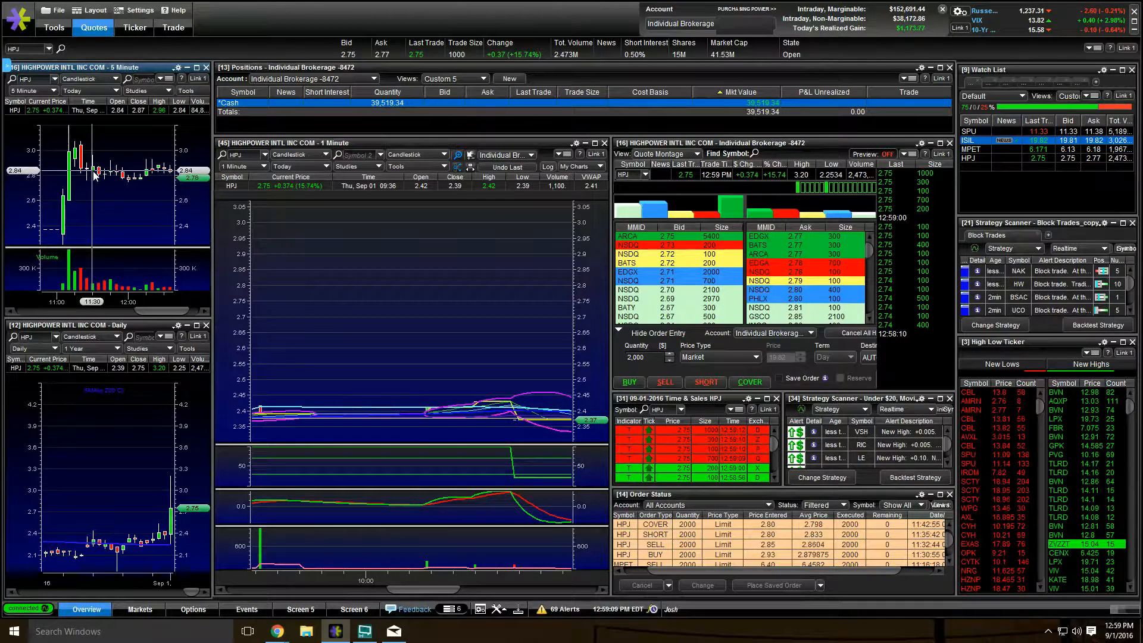
{"action": "mouse_move", "coordinate": [97, 175]}
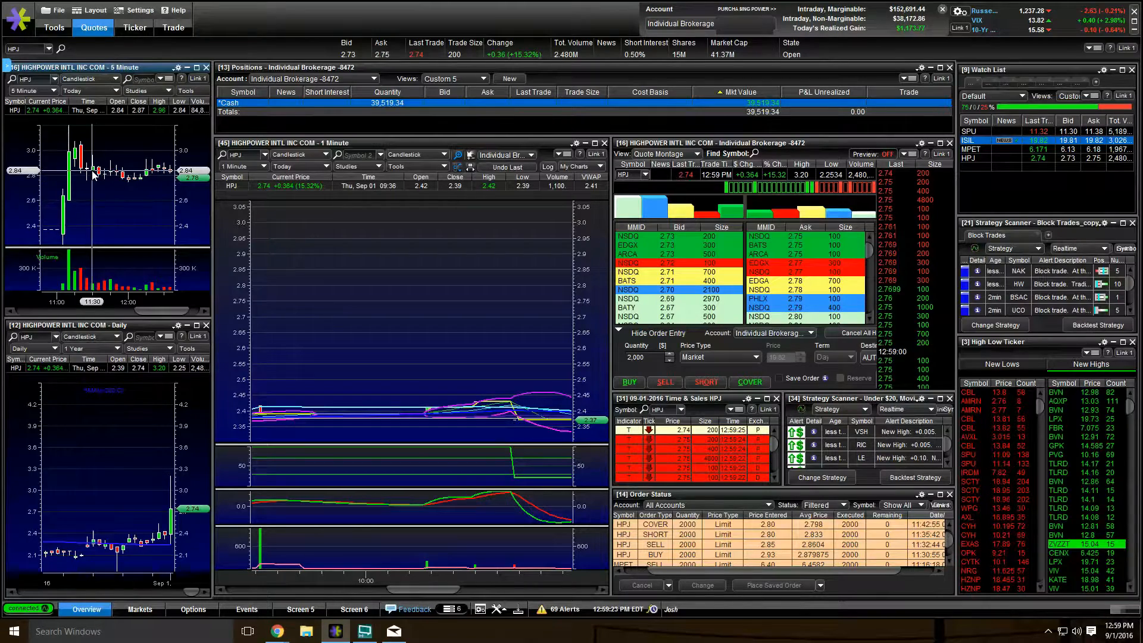
{"action": "mouse_move", "coordinate": [99, 182]}
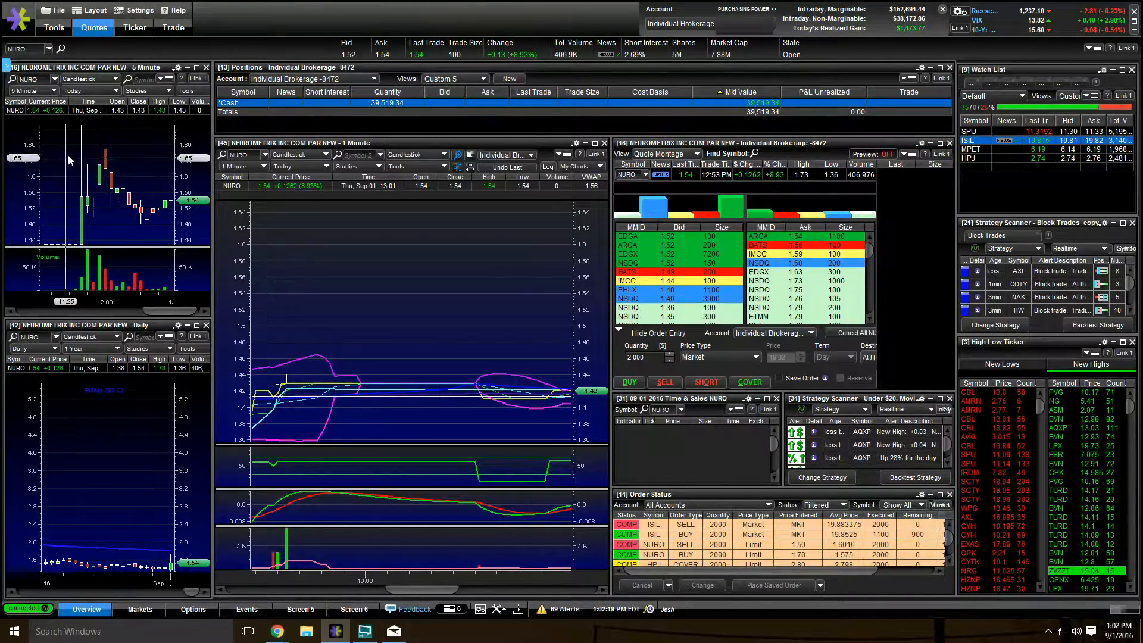
{"action": "mouse_move", "coordinate": [84, 237]}
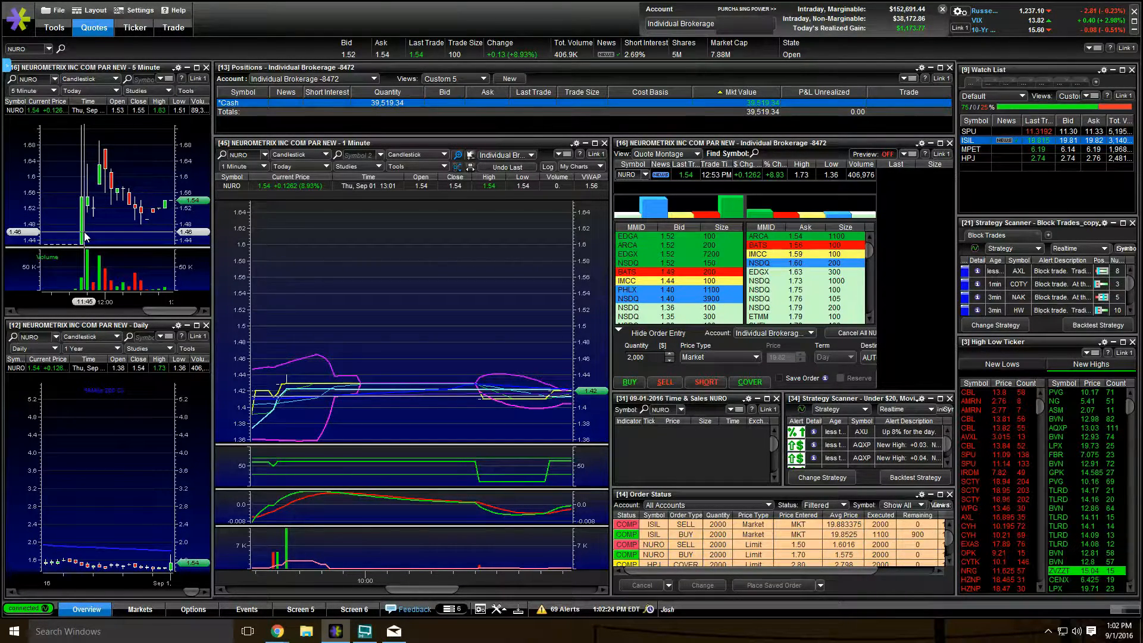
{"action": "mouse_move", "coordinate": [91, 232]}
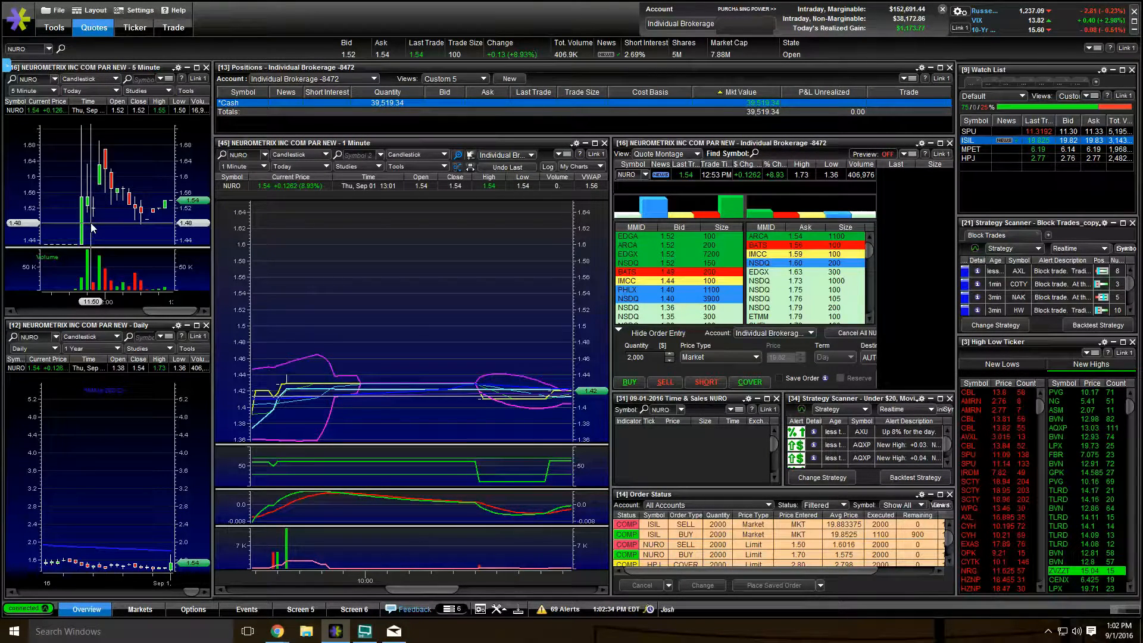
- Maximize the Order Status window to show ISIL, NURO, HPJ, MPET, TOPS, SHIP and JAGX orders
{"action": "left_click", "coordinate": [937, 493]}
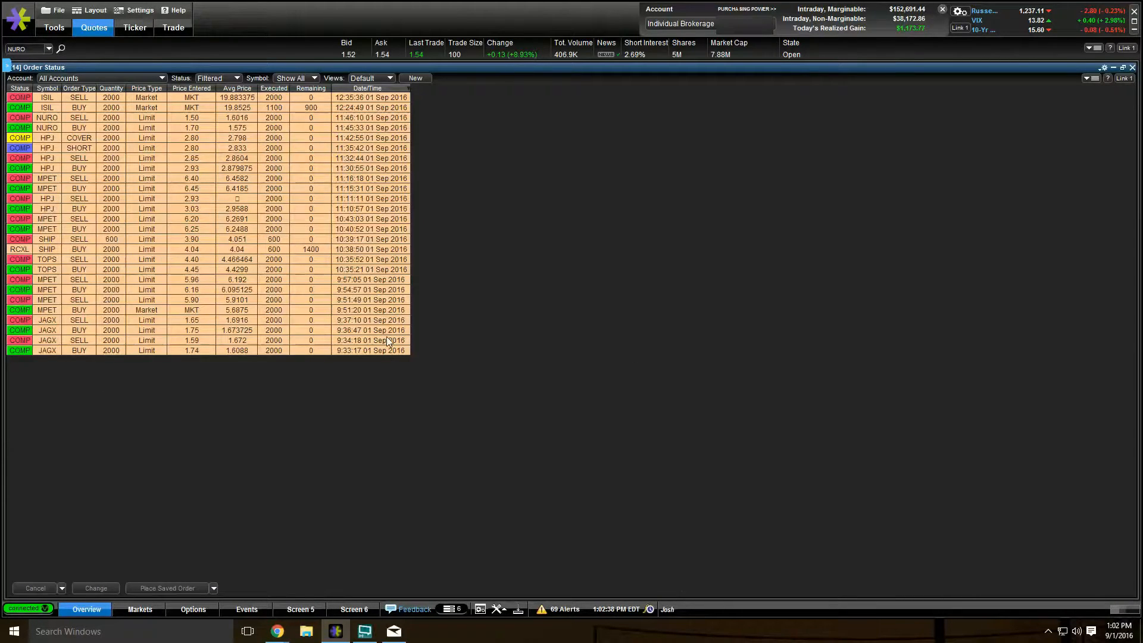
{"action": "mouse_move", "coordinate": [510, 399]}
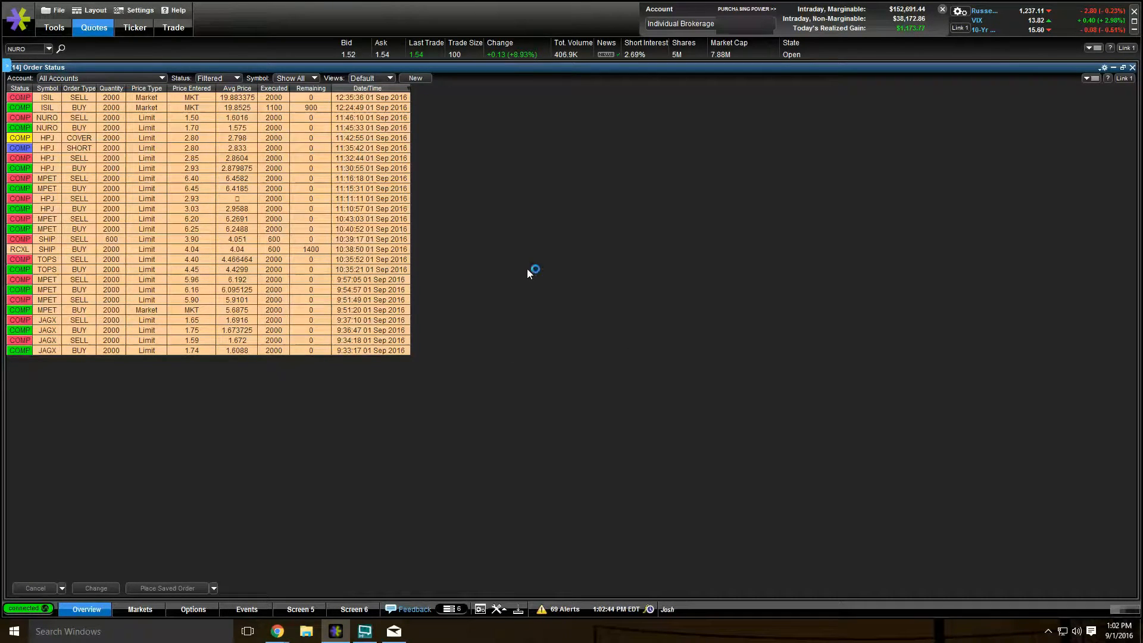
{"action": "mouse_move", "coordinate": [531, 273]}
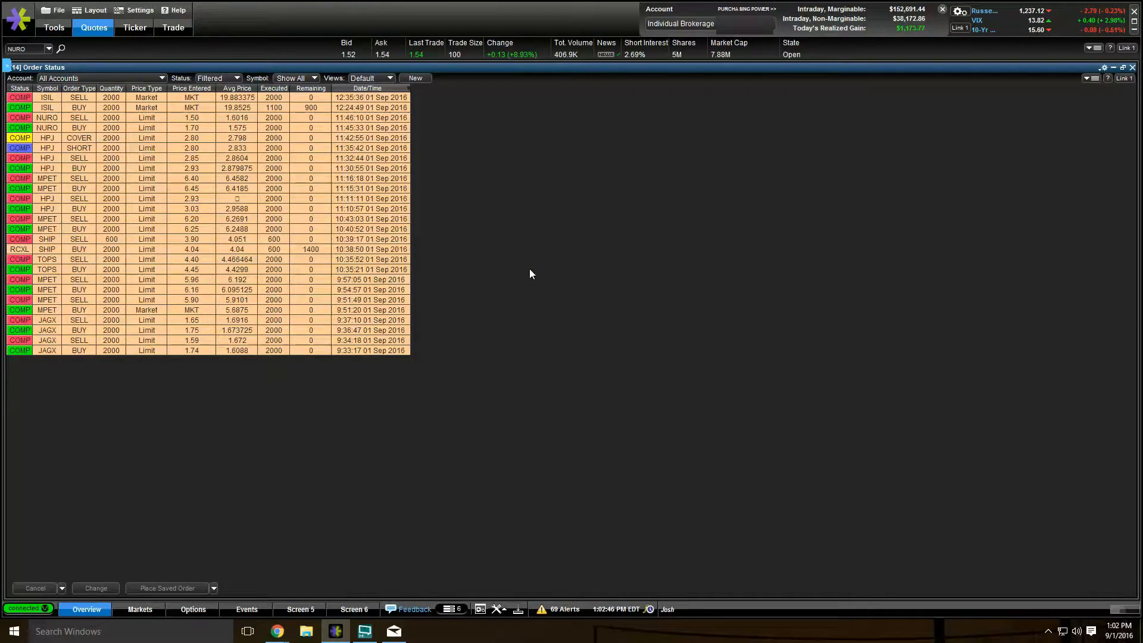